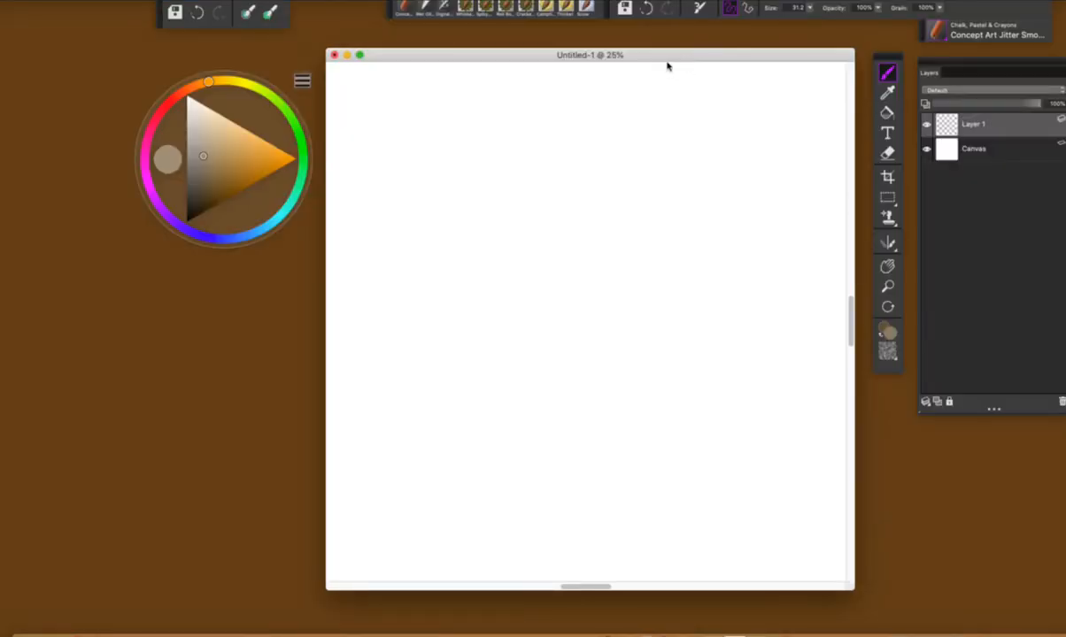
{"action": "mouse_move", "coordinate": [638, 76]}
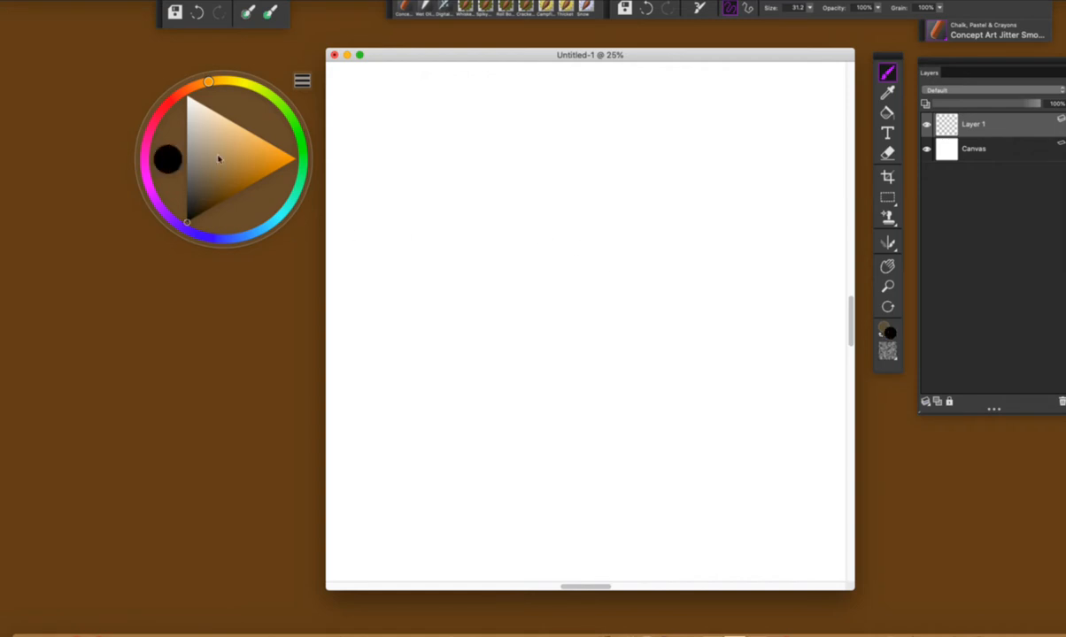
- Drag the colour marker to the dark corner of the triangle to select black
{"action": "left_click_drag", "start_coordinate": [221, 159], "coordinate": [217, 345]}
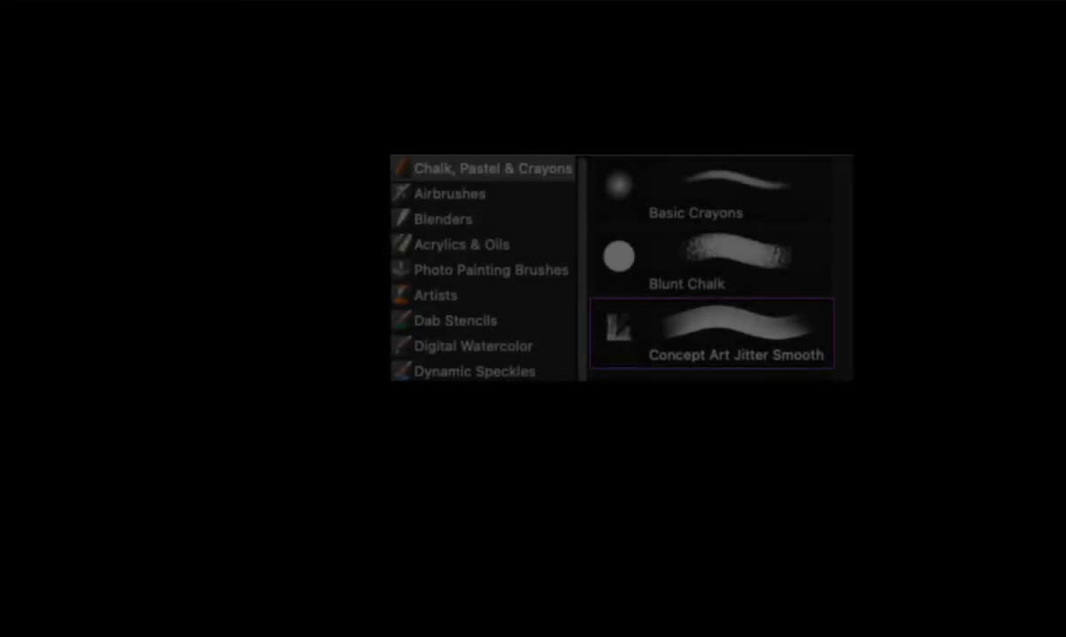
- Choose the Concept Art Jitter Smooth brush from Chalk, Pastel & Crayons
{"action": "left_click", "coordinate": [713, 332]}
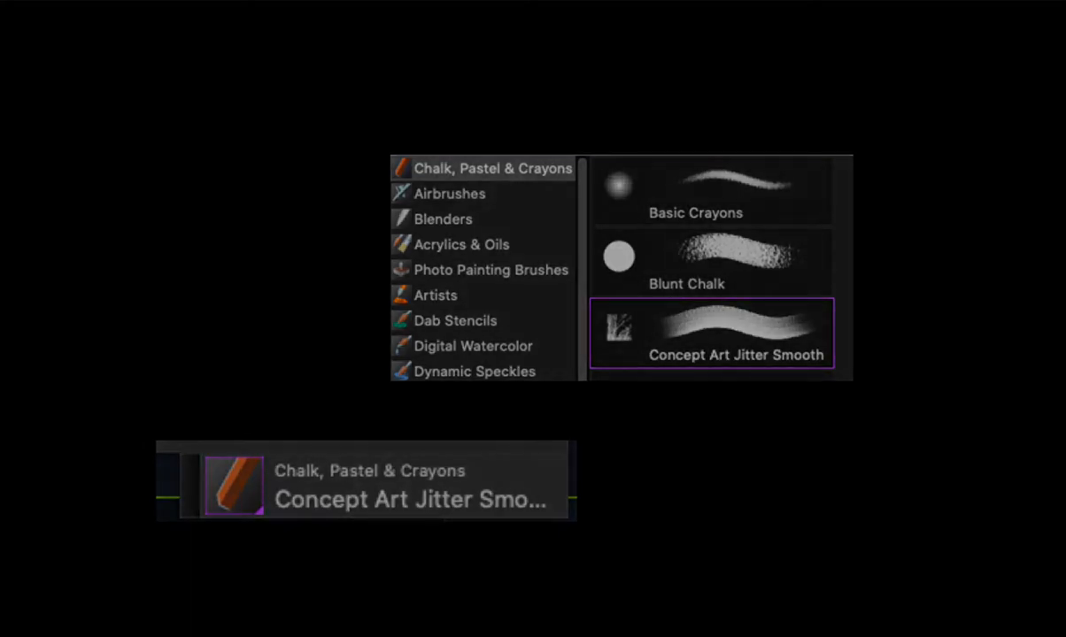
{"action": "left_click", "coordinate": [711, 332]}
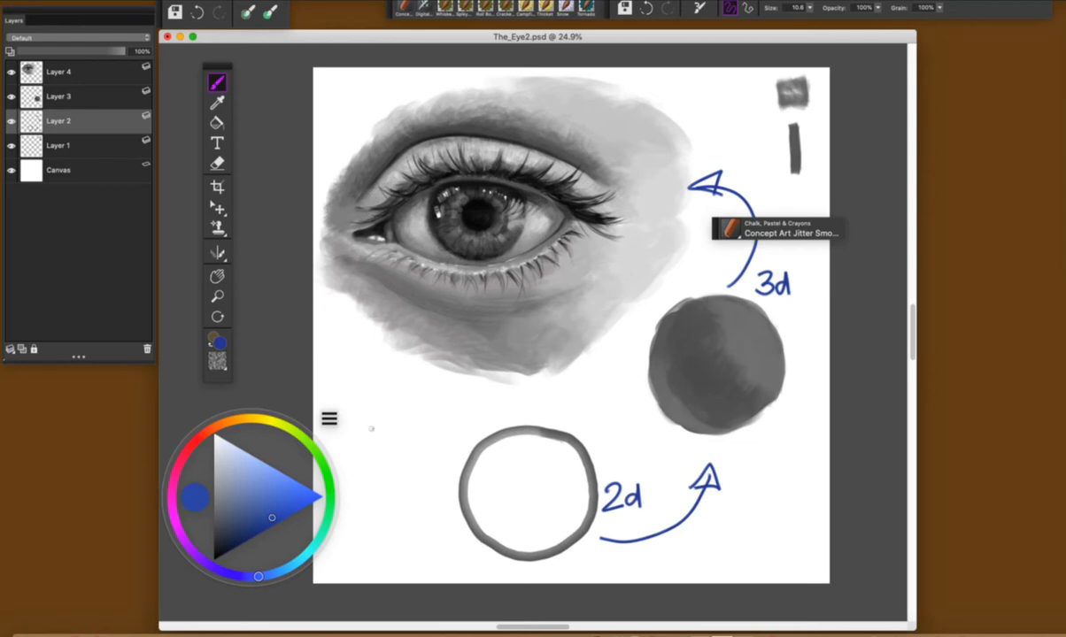
- Sketch stacked disc shapes and a cylinder form in blue beside the circle
{"action": "left_click_drag", "start_coordinate": [354, 434], "coordinate": [438, 434]}
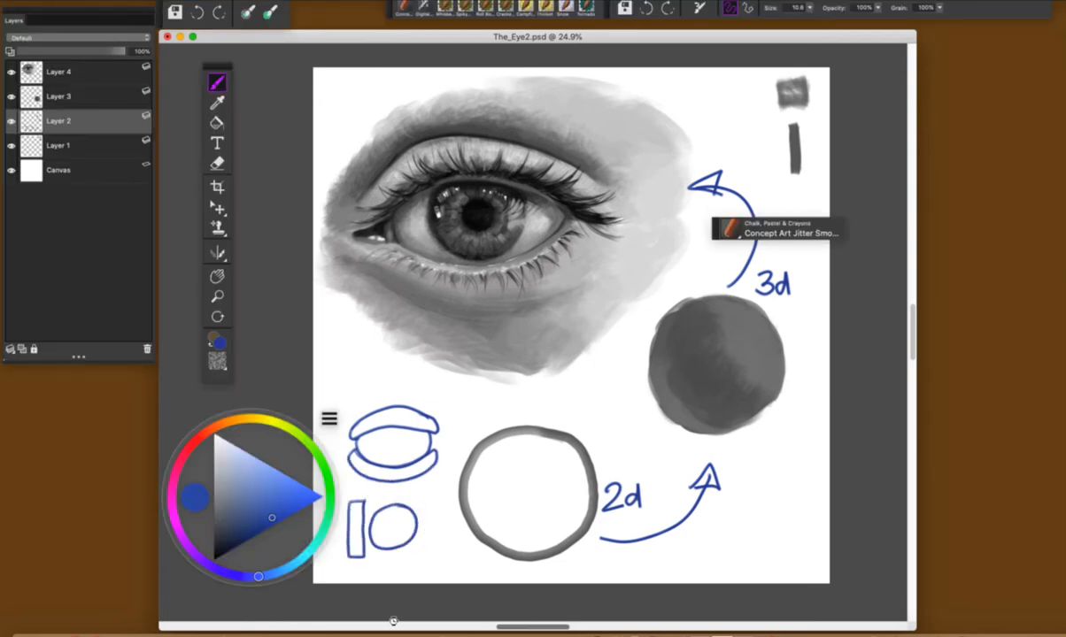
{"action": "left_click_drag", "start_coordinate": [358, 509], "coordinate": [425, 557]}
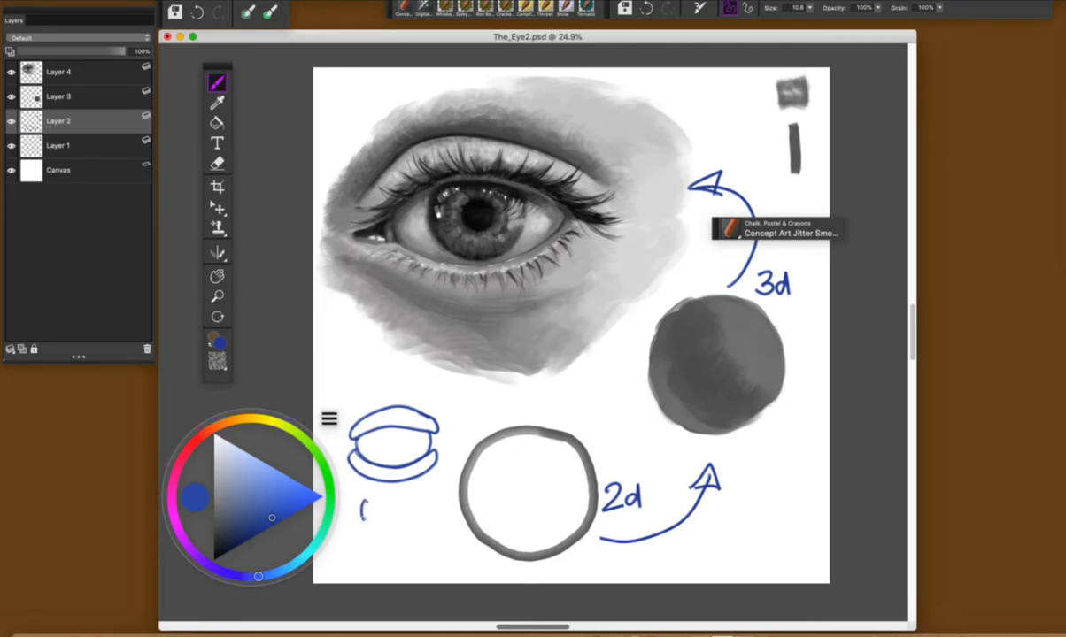
{"action": "left_click_drag", "start_coordinate": [372, 504], "coordinate": [425, 557]}
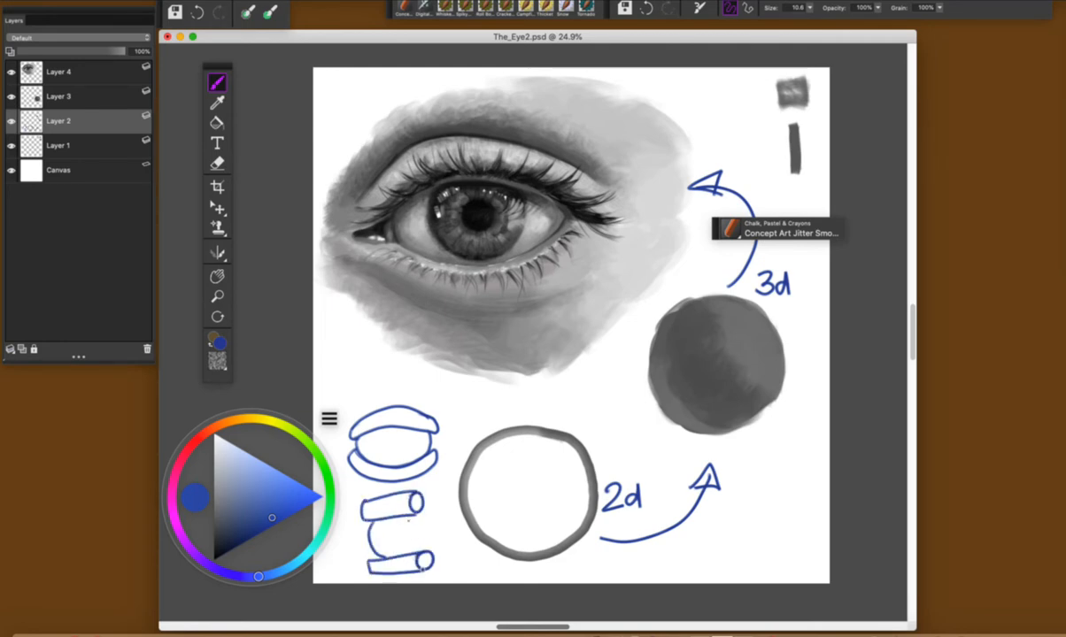
{"action": "left_click_drag", "start_coordinate": [380, 505], "coordinate": [416, 531]}
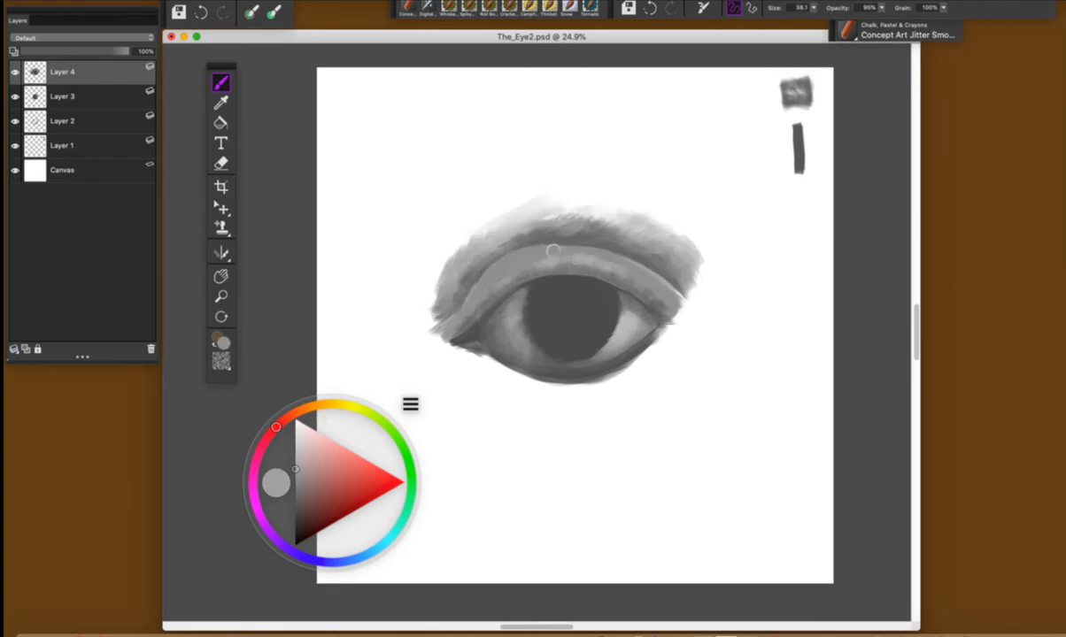
- Shade the grey skin around the eye
{"action": "left_click_drag", "start_coordinate": [549, 252], "coordinate": [436, 353]}
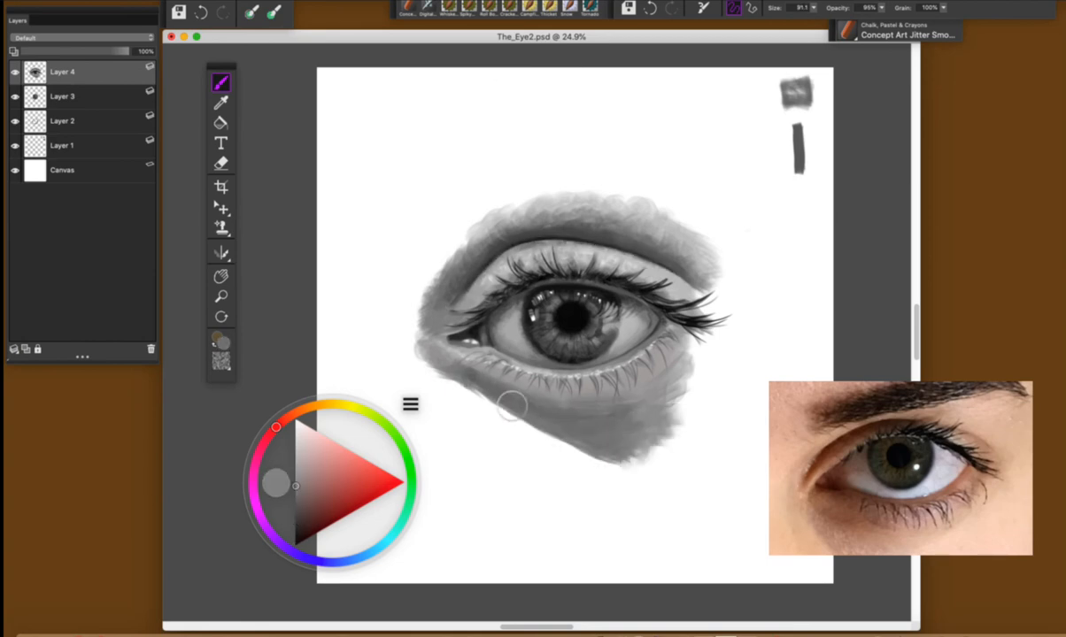
- Extend the grey skin shading to the right of the eye
{"action": "left_click_drag", "start_coordinate": [514, 407], "coordinate": [682, 266]}
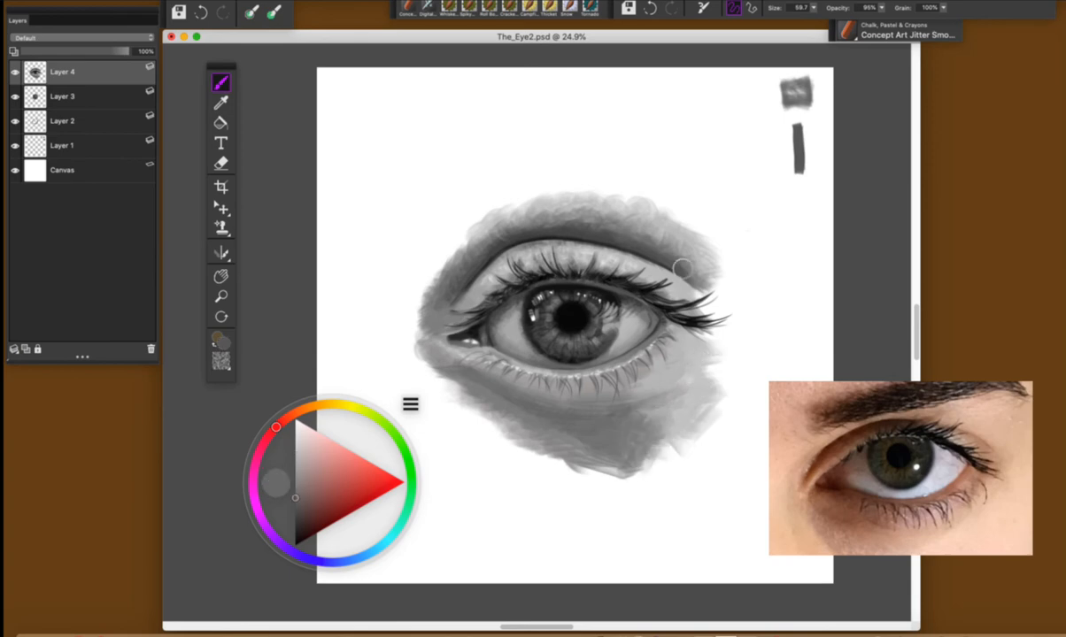